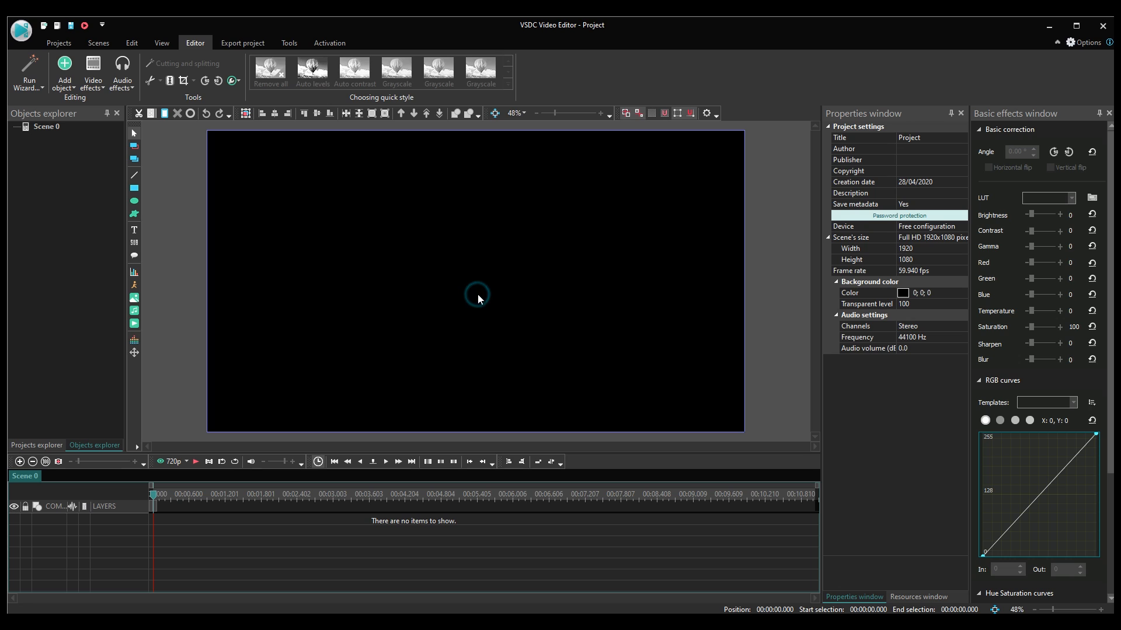
mouse_move(655, 174)
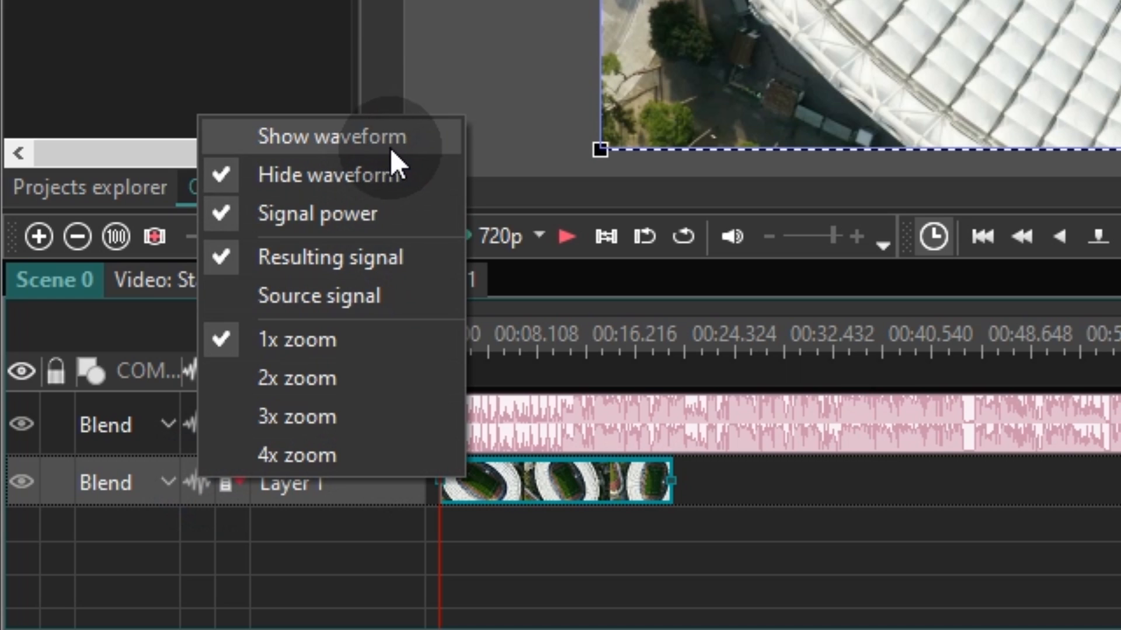
mouse_move(364, 157)
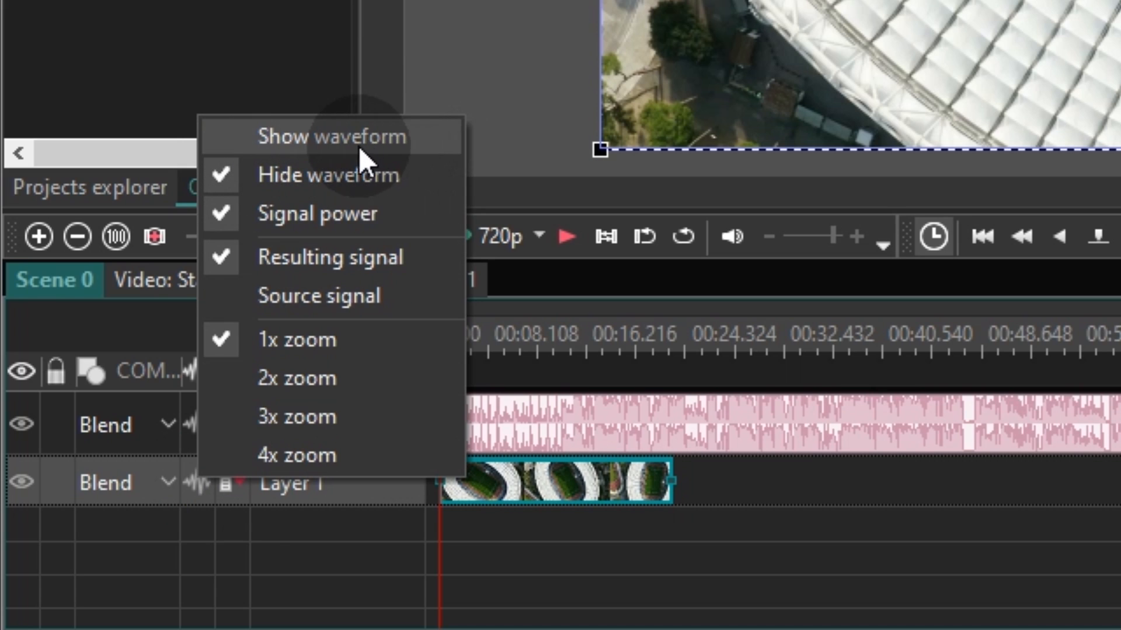
mouse_move(265, 157)
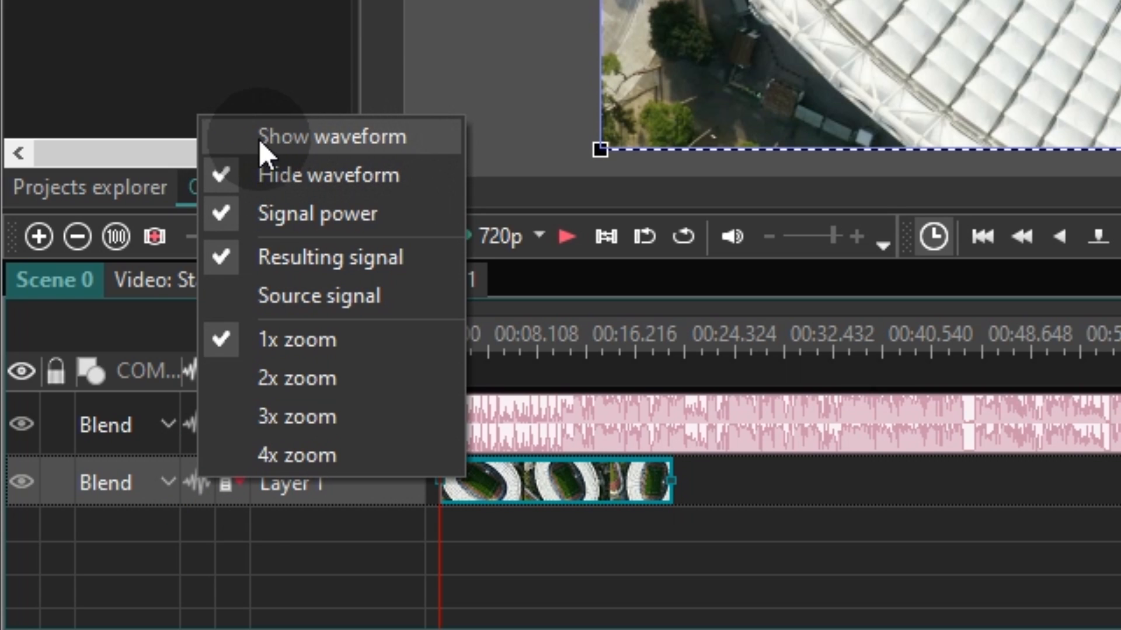
mouse_move(284, 157)
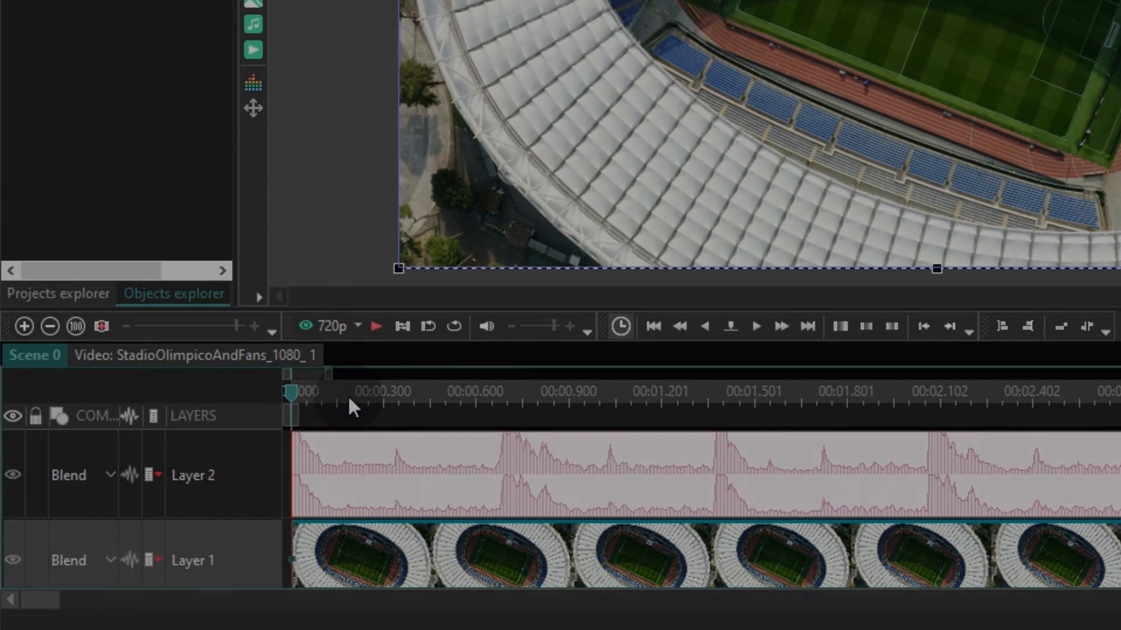
- Zoom the timeline in on the waveform peaks and play the music briefly to hear the beat
key("shift+=")
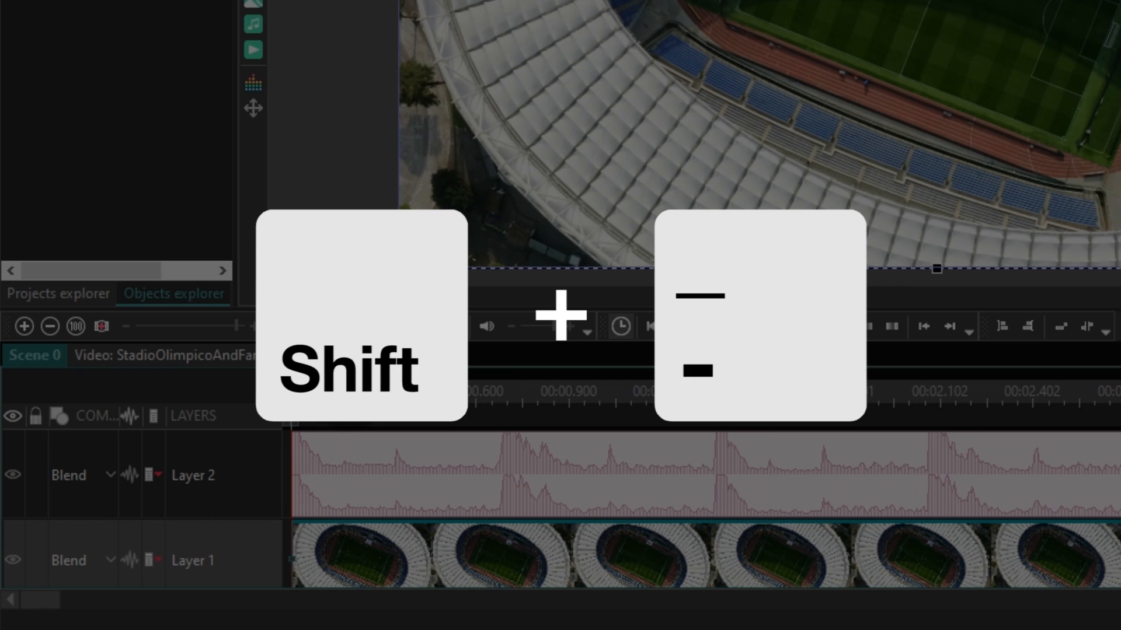
key("shift+minus")
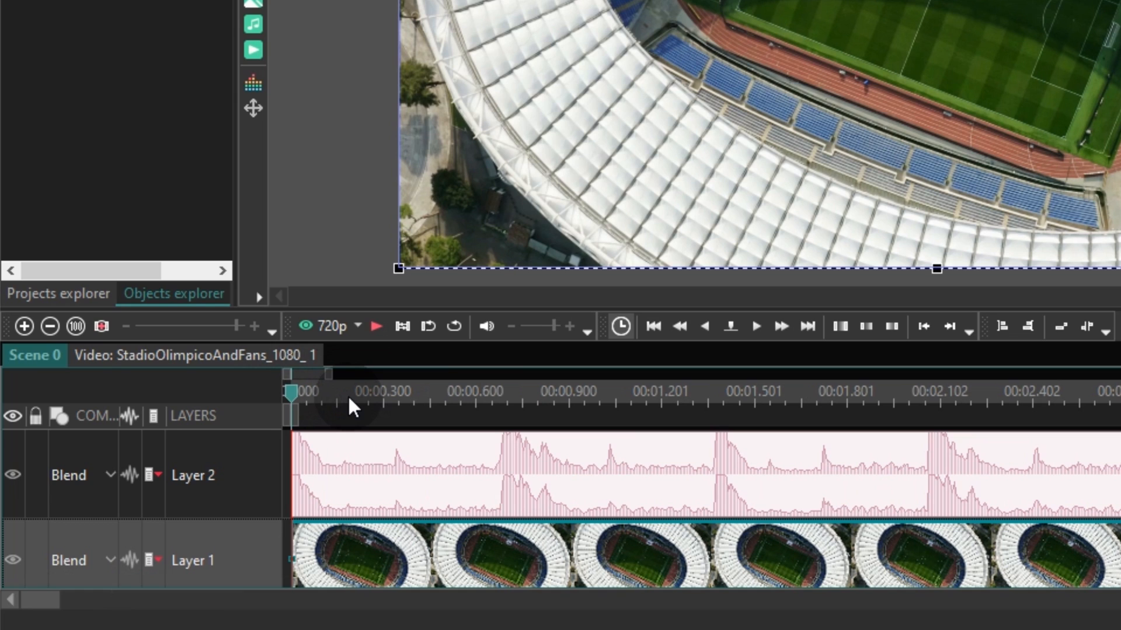
left_click(377, 326)
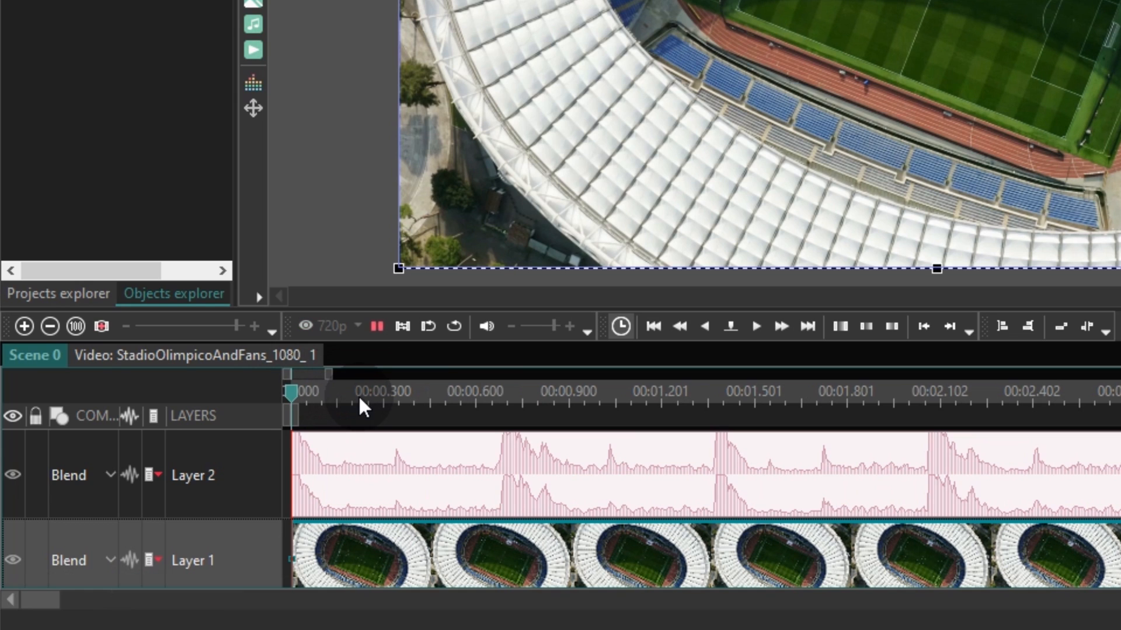
left_click(863, 396)
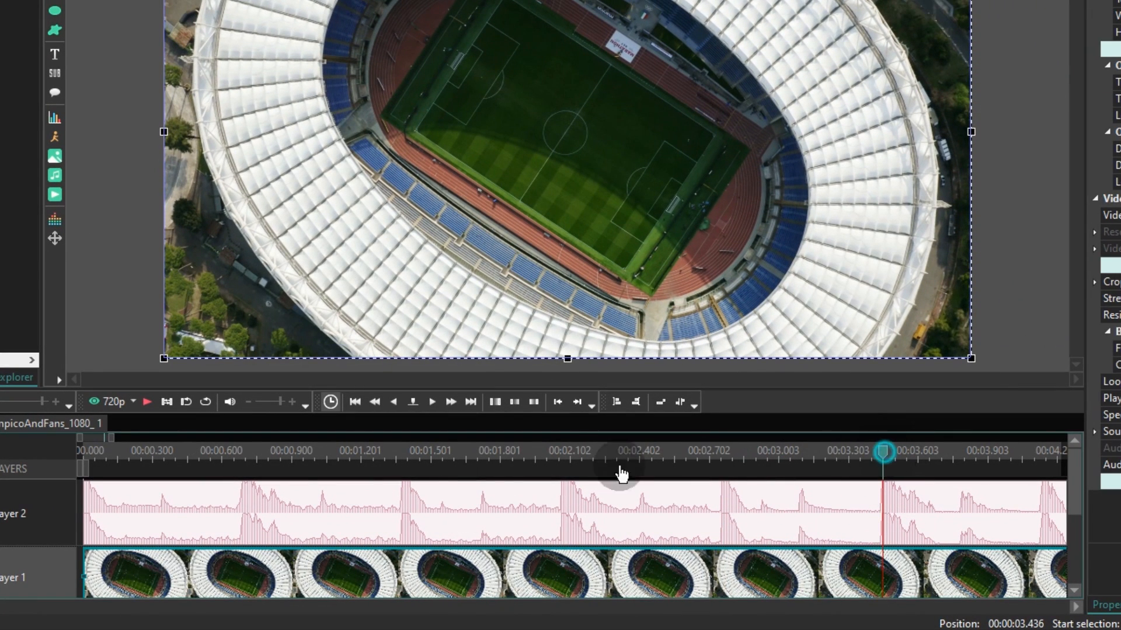
- Split the stadium clip with Ctrl+K at the first beat peak, then move to following peaks
left_click(146, 402)
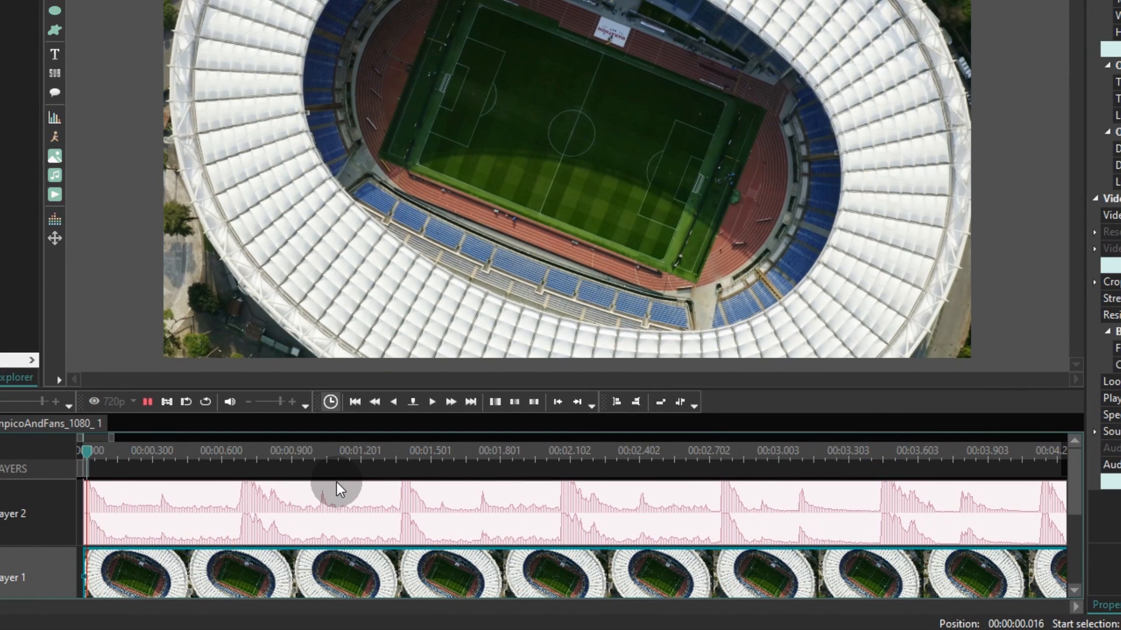
left_click(247, 459)
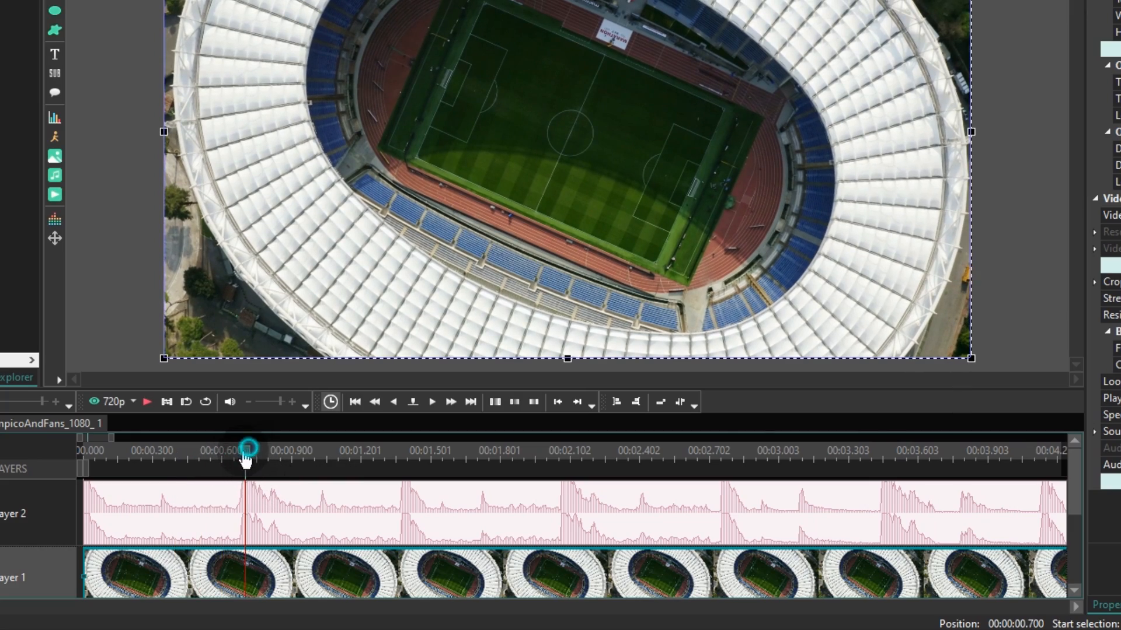
key("Ctrl+K")
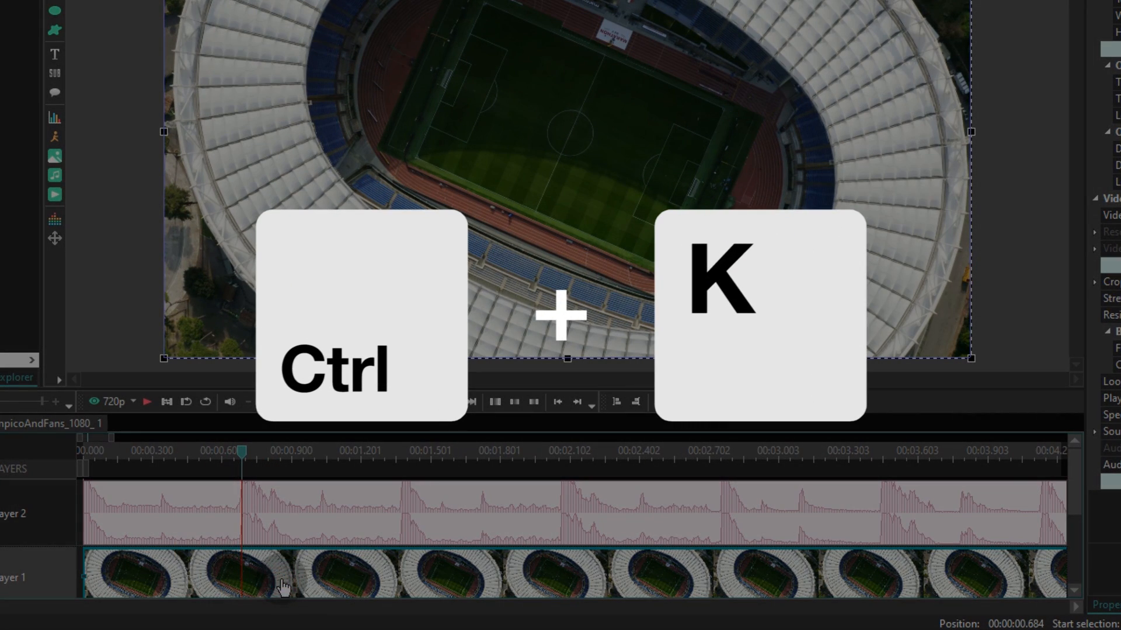
key("Ctrl+K")
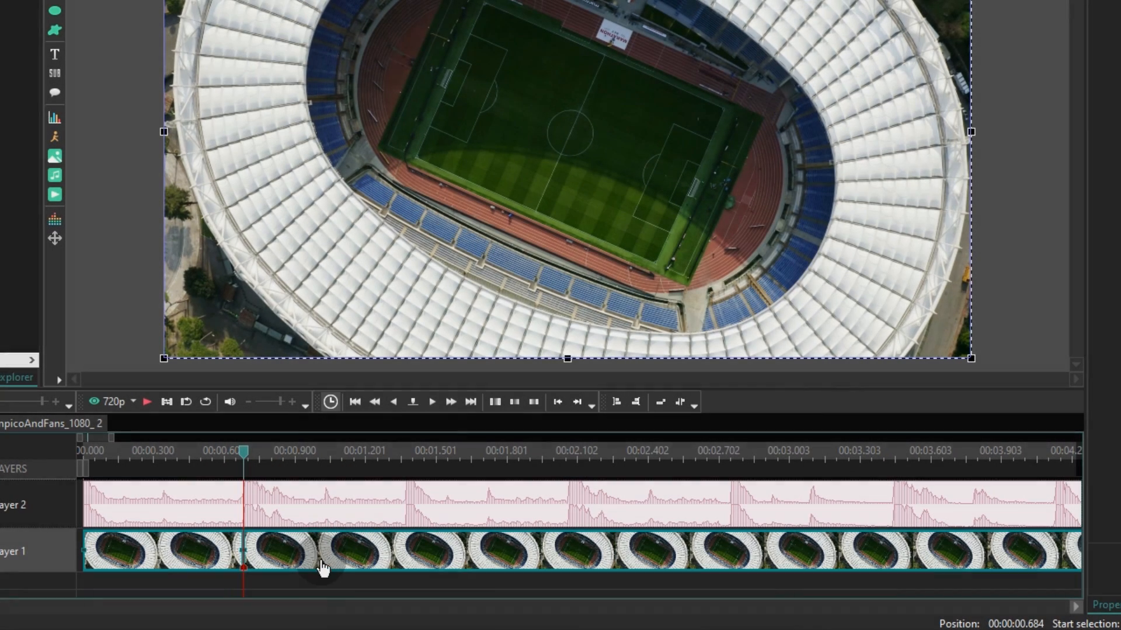
left_click(393, 449)
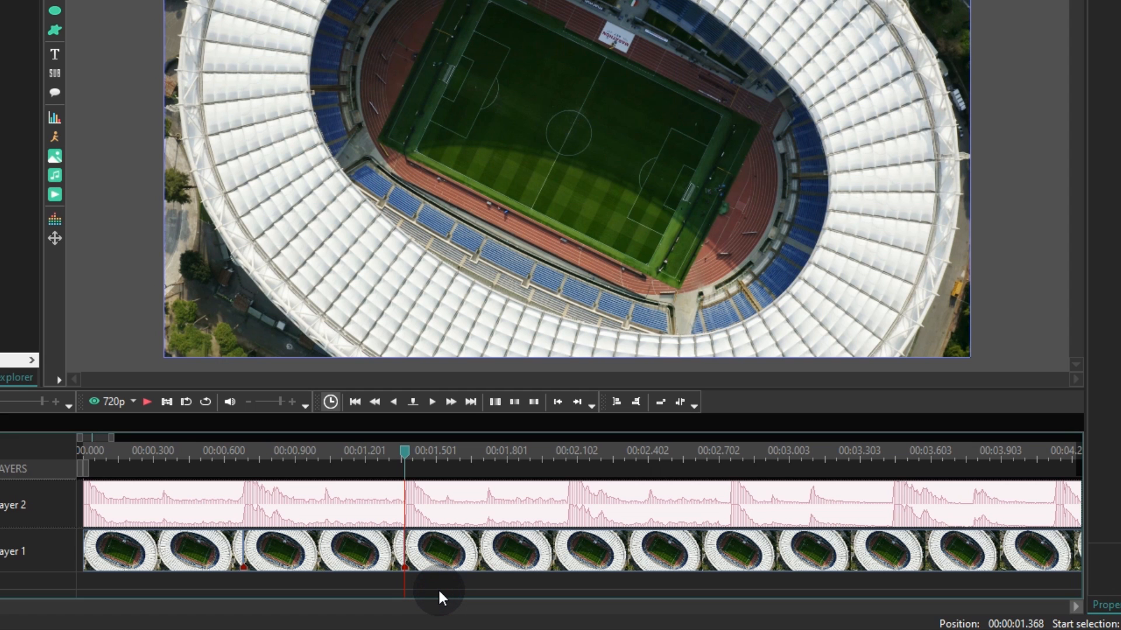
left_click(339, 562)
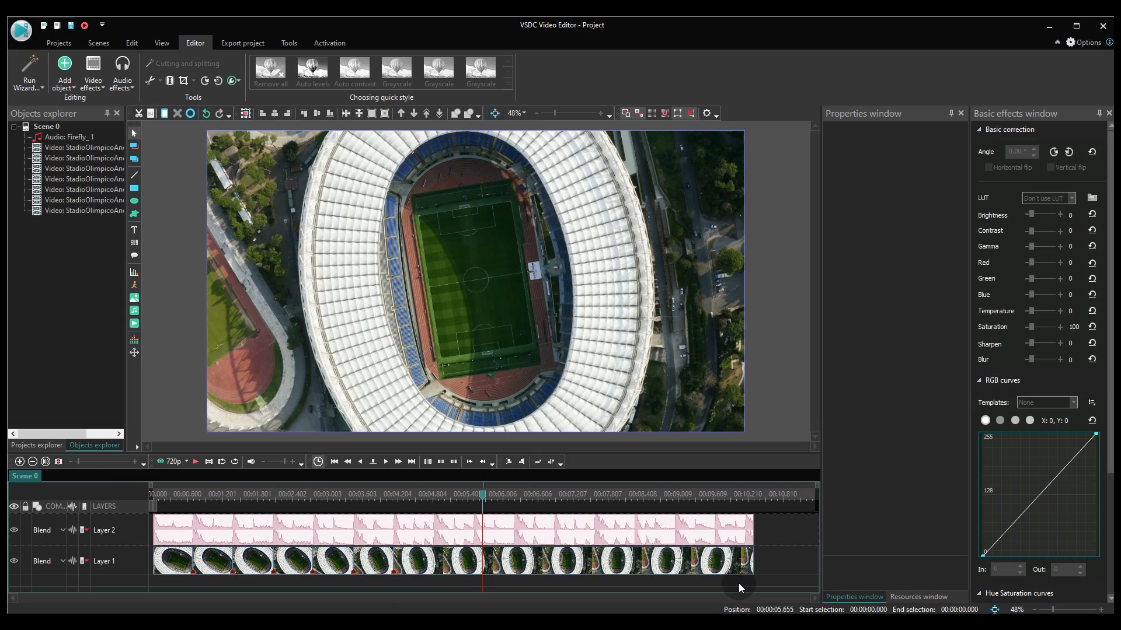
- Convert the selected video fragments and music track into Sprite 1
left_click(176, 529)
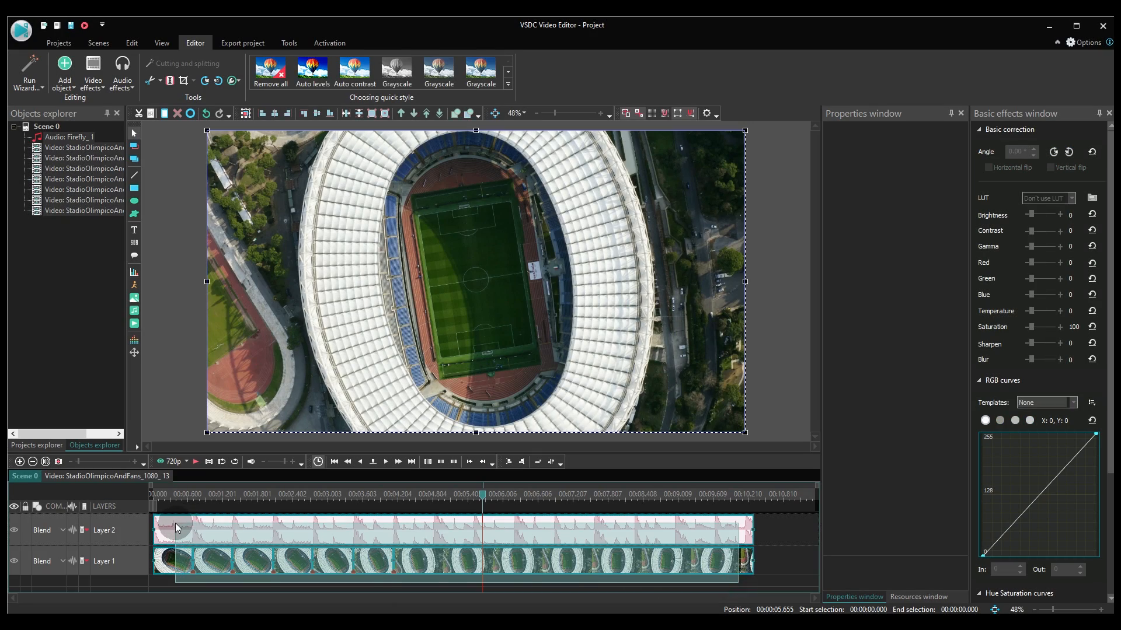
right_click(637, 537)
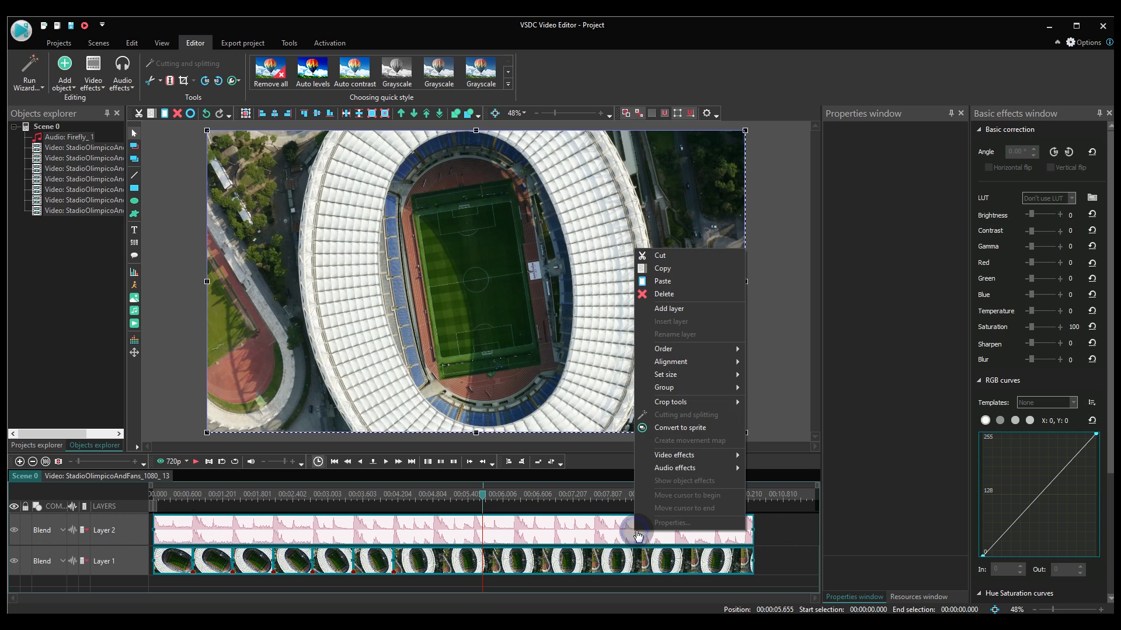
mouse_move(705, 432)
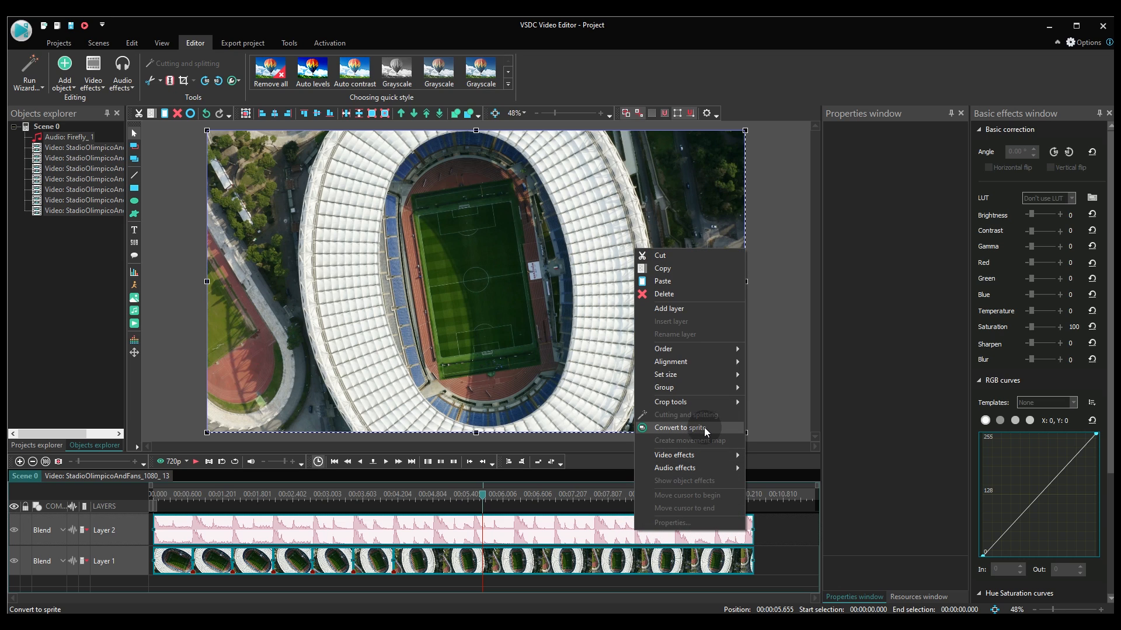
left_click(681, 428)
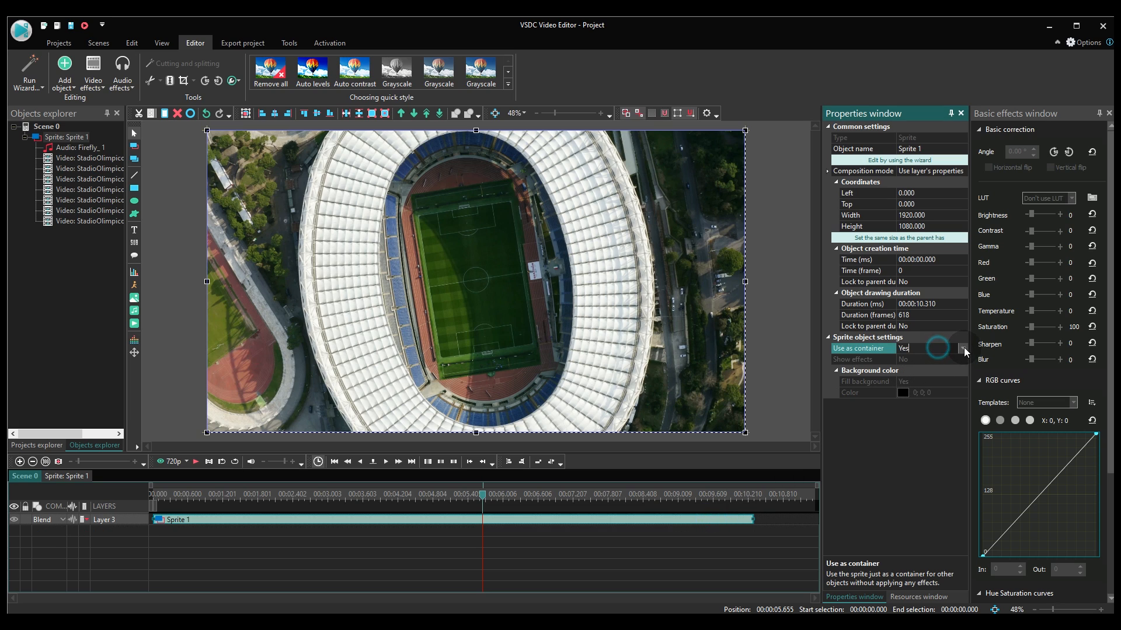
- Set Sprite 1's Use as container to No and Show effects to Yes
left_click(965, 348)
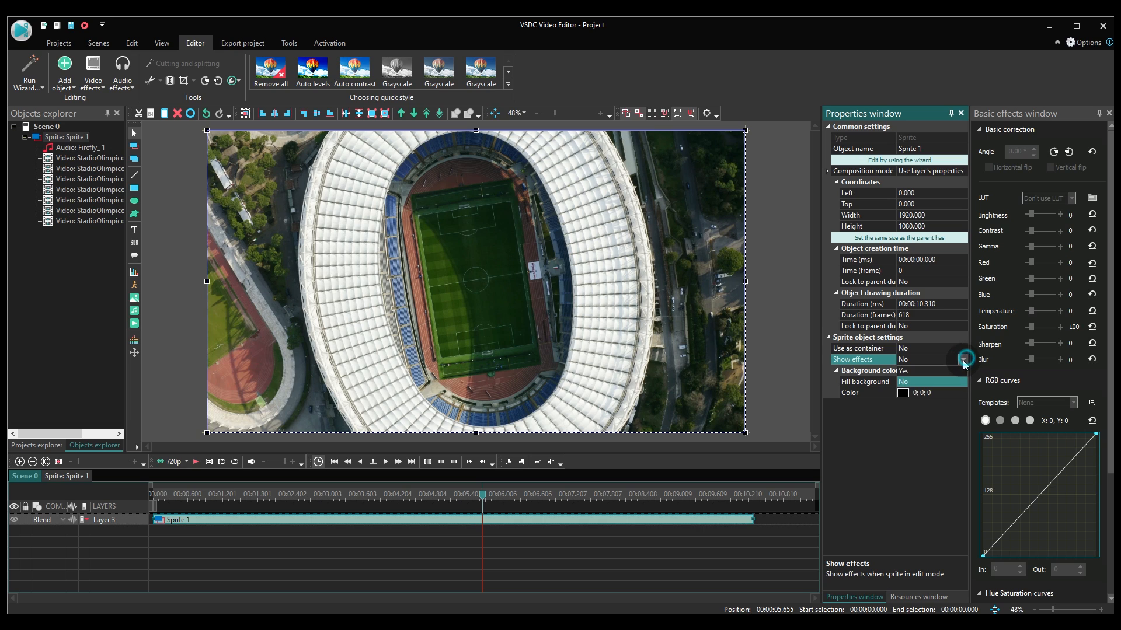
left_click(961, 359)
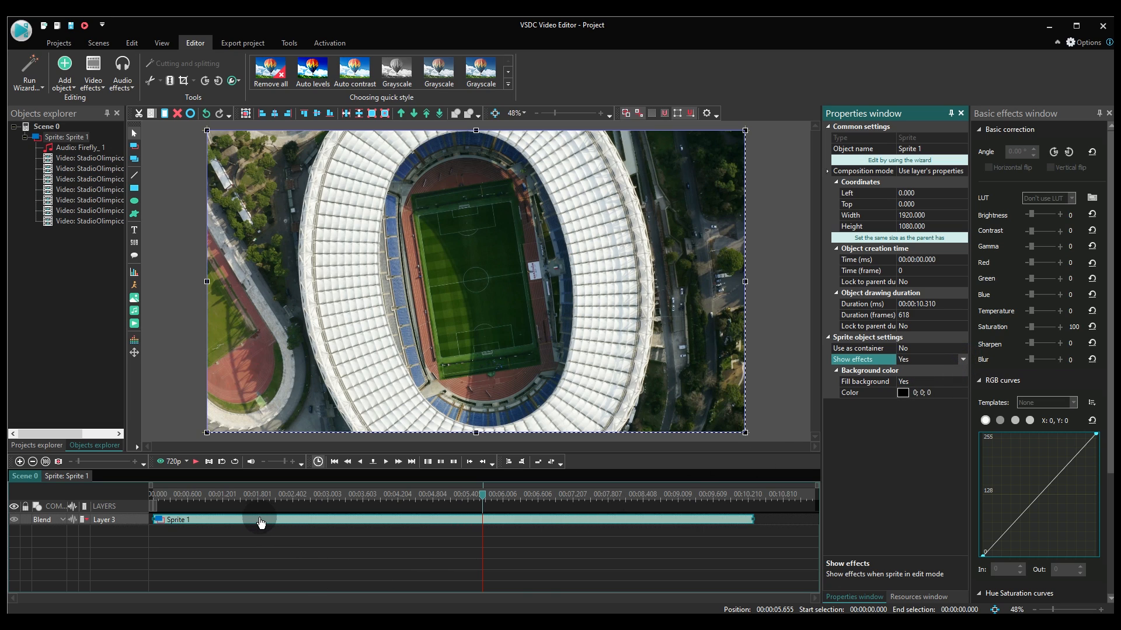